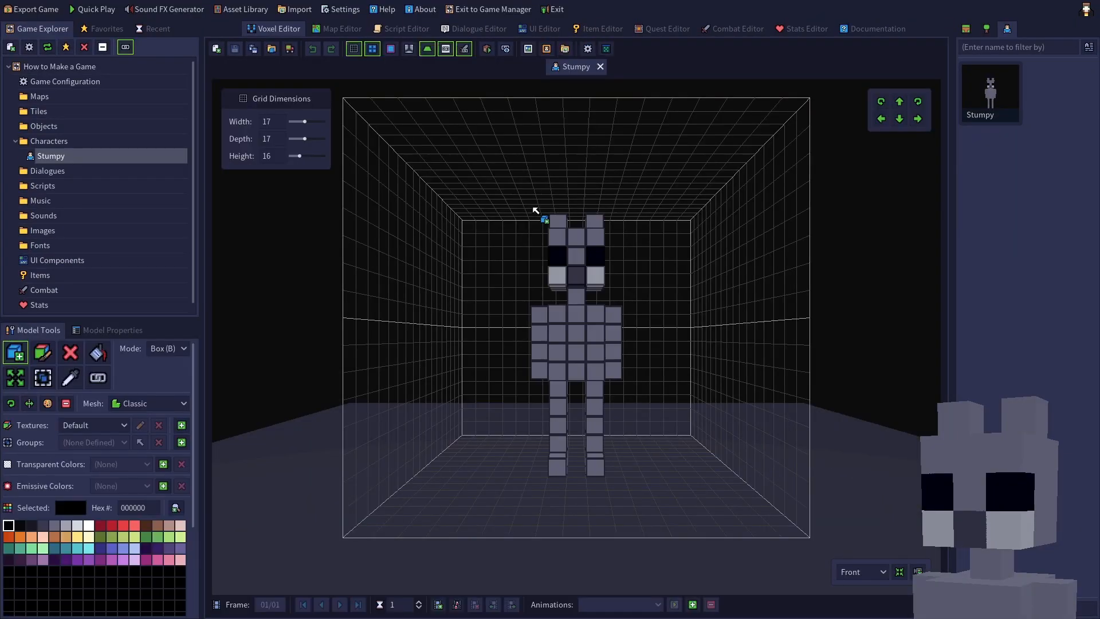
mouse_move(738, 591)
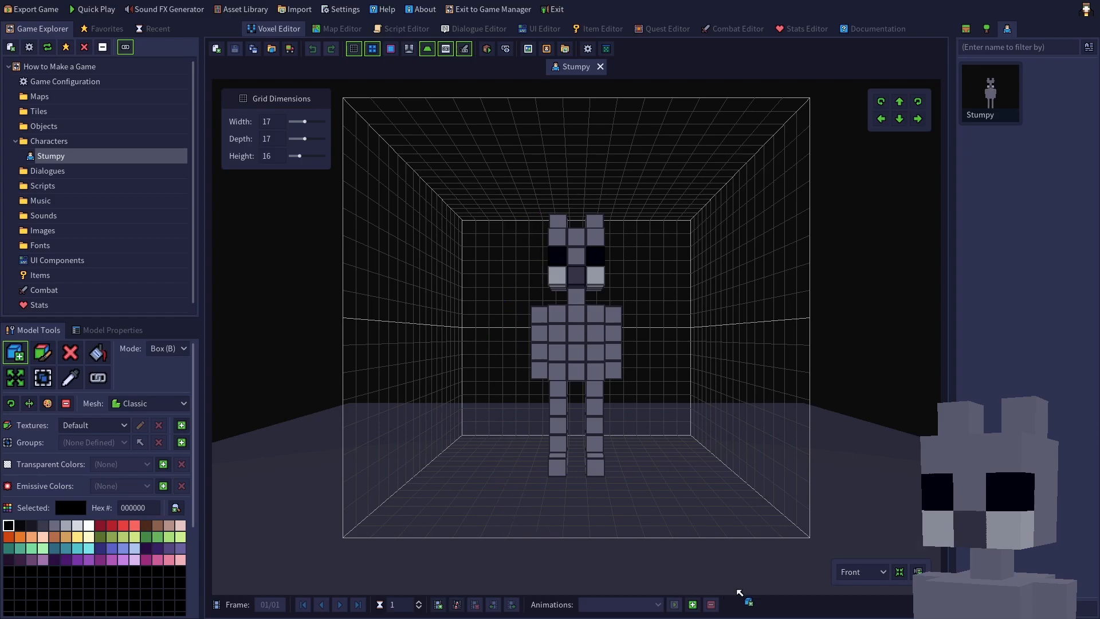
mouse_move(581, 607)
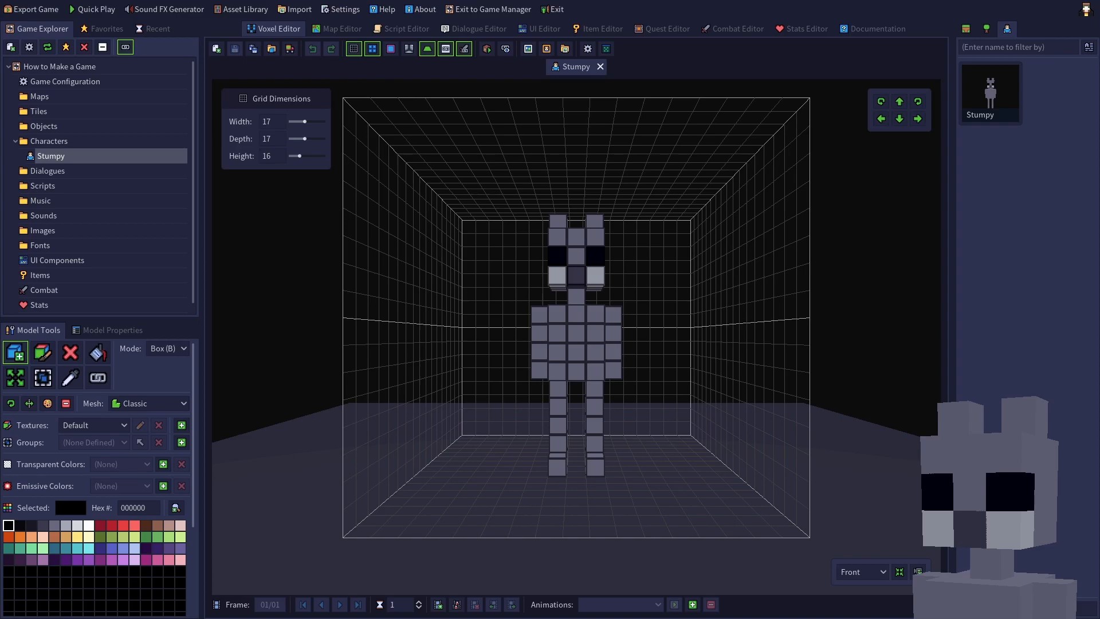
mouse_move(455, 603)
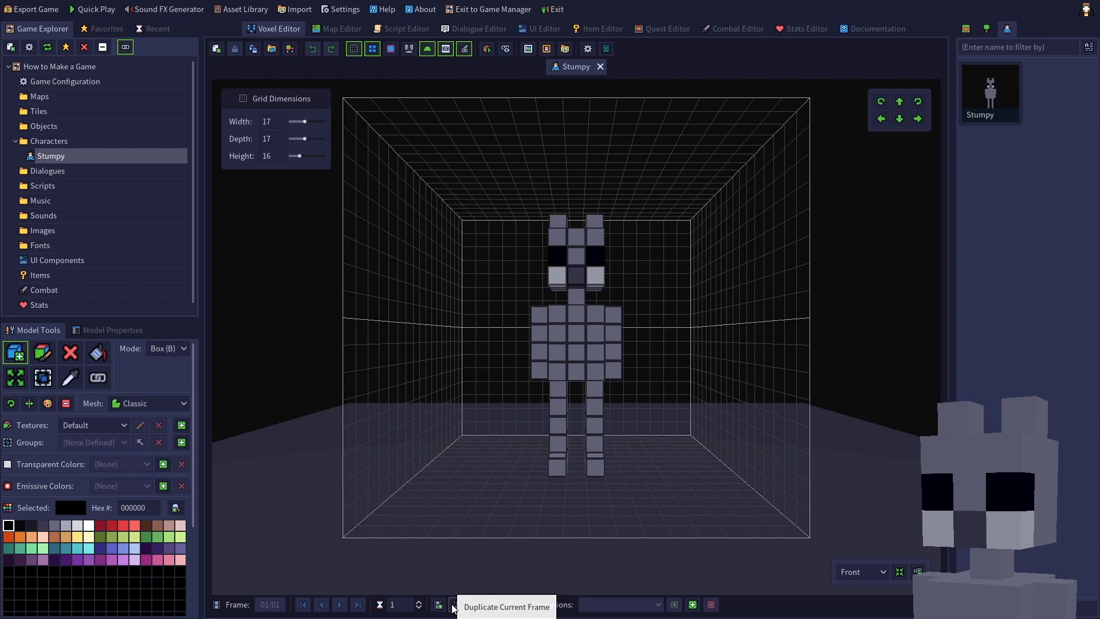
Step: Duplicate Stumpy's frame and lower the selected head and torso one voxel
click(454, 604)
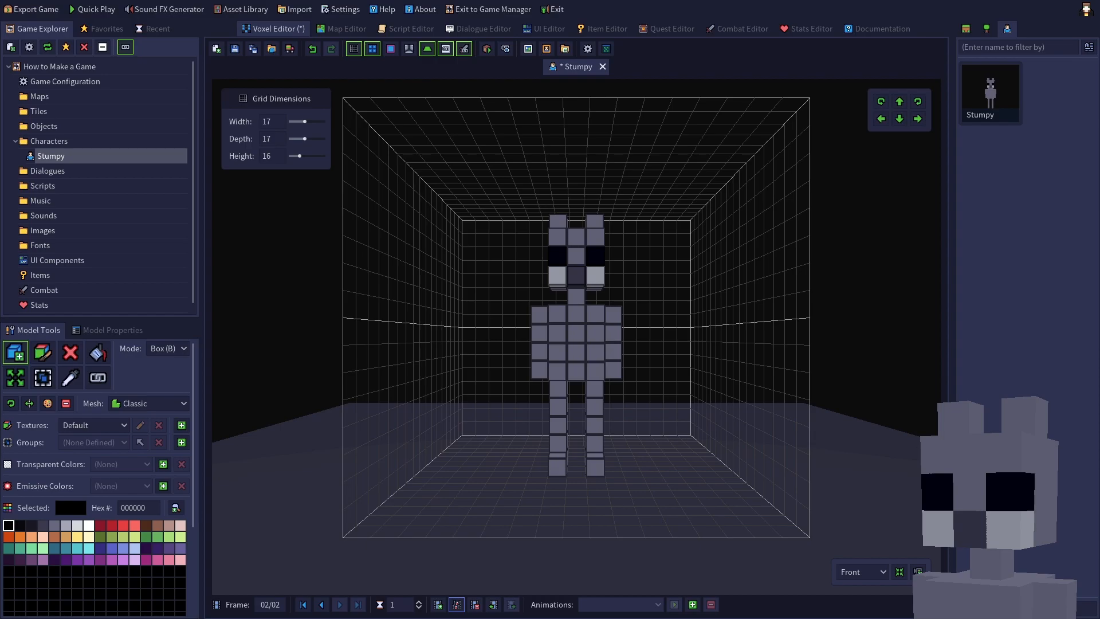
mouse_move(116, 471)
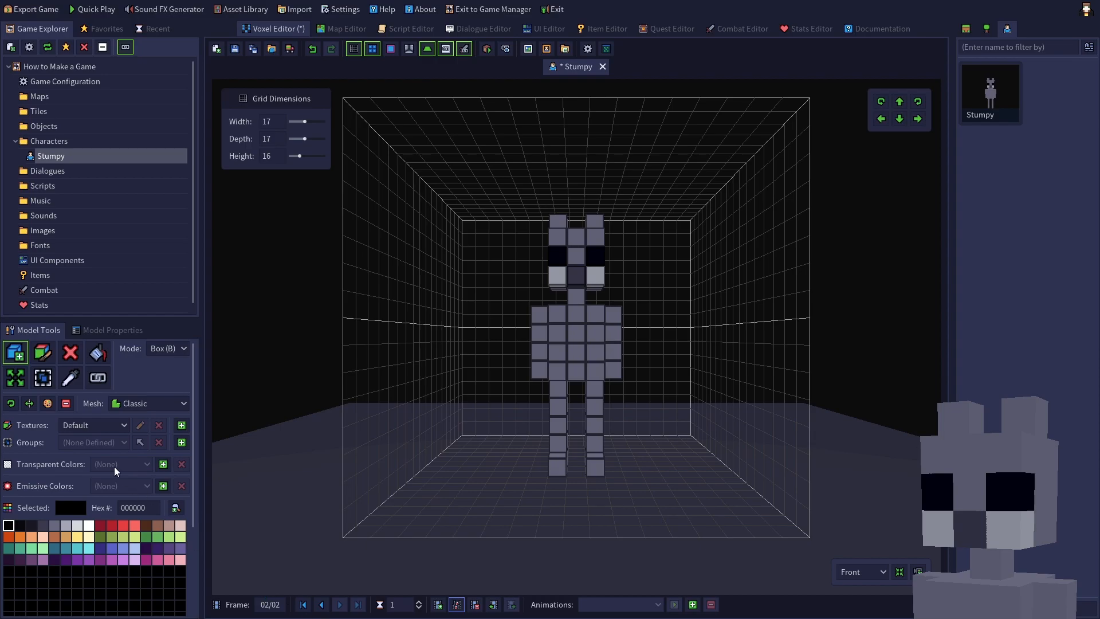
click(43, 378)
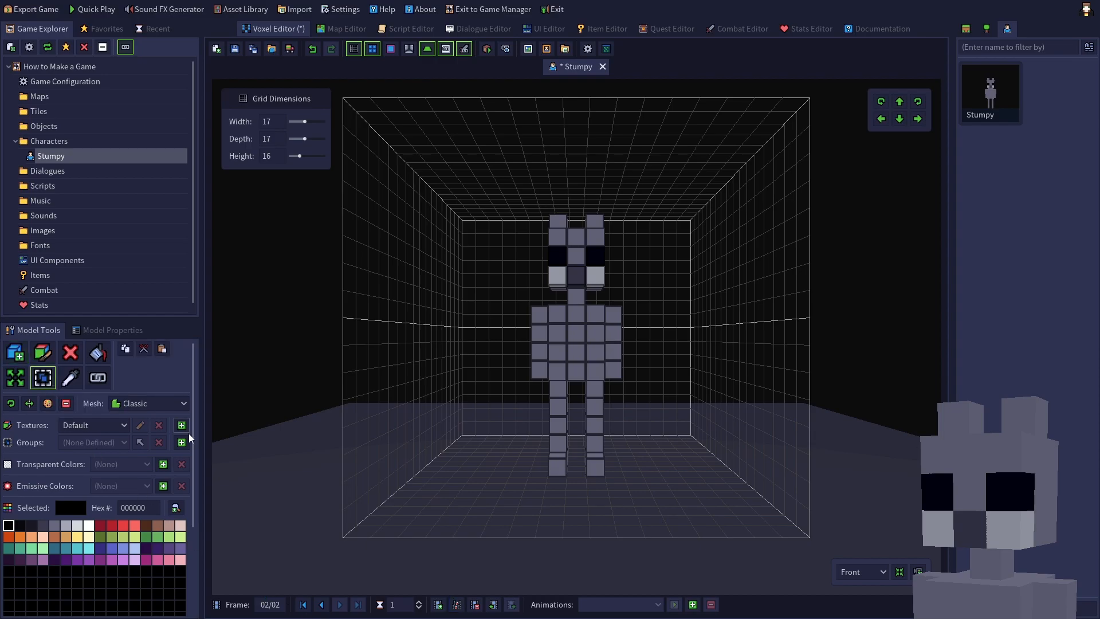
mouse_move(255, 465)
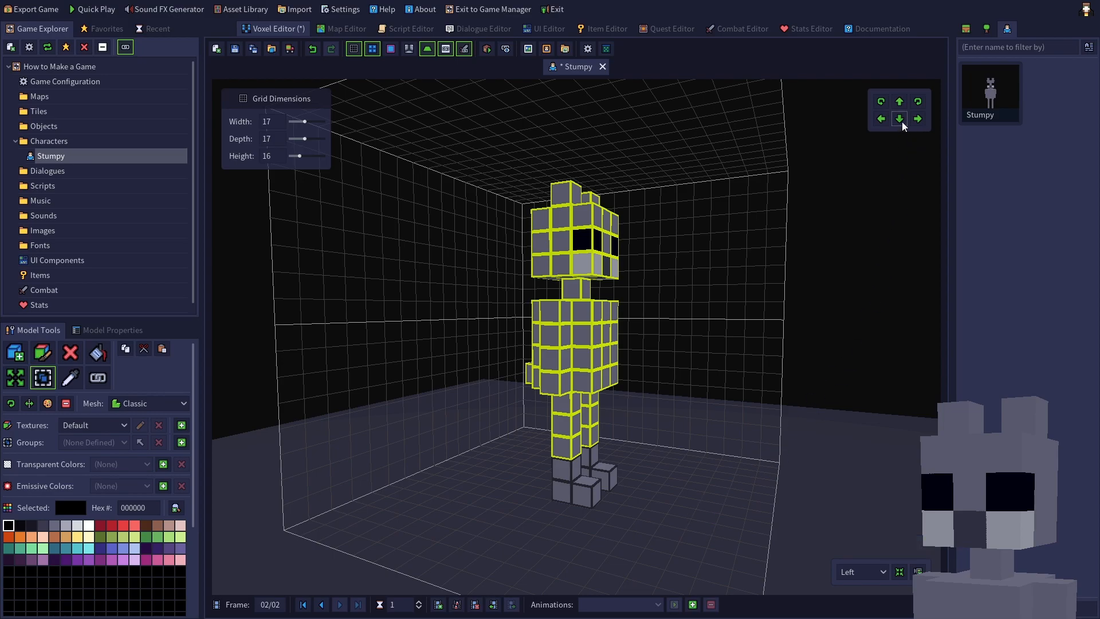
click(900, 118)
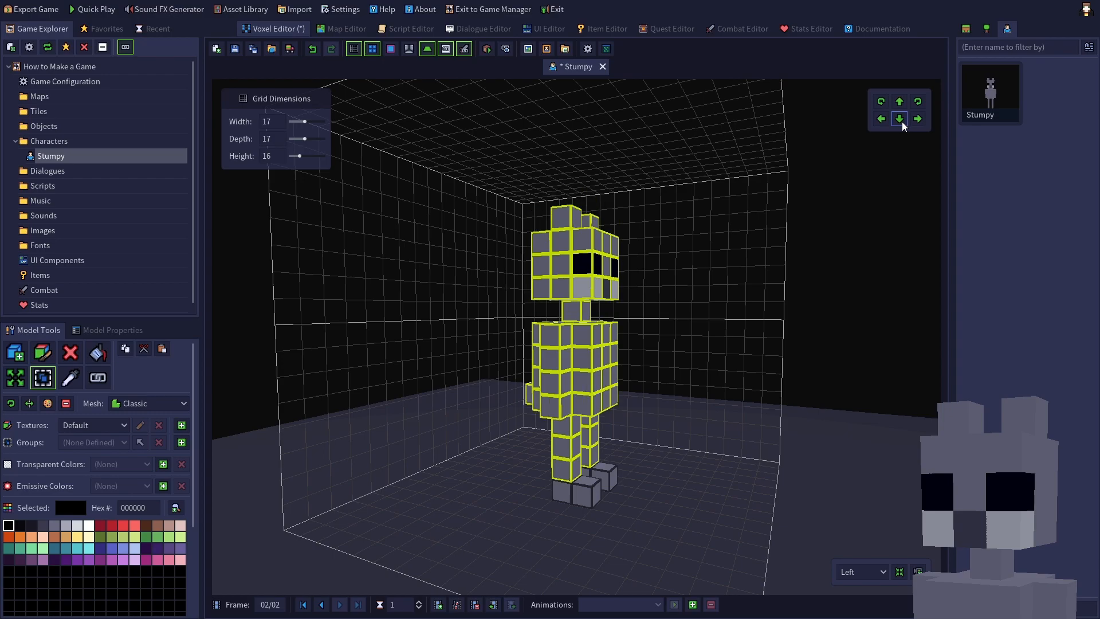
mouse_move(875, 289)
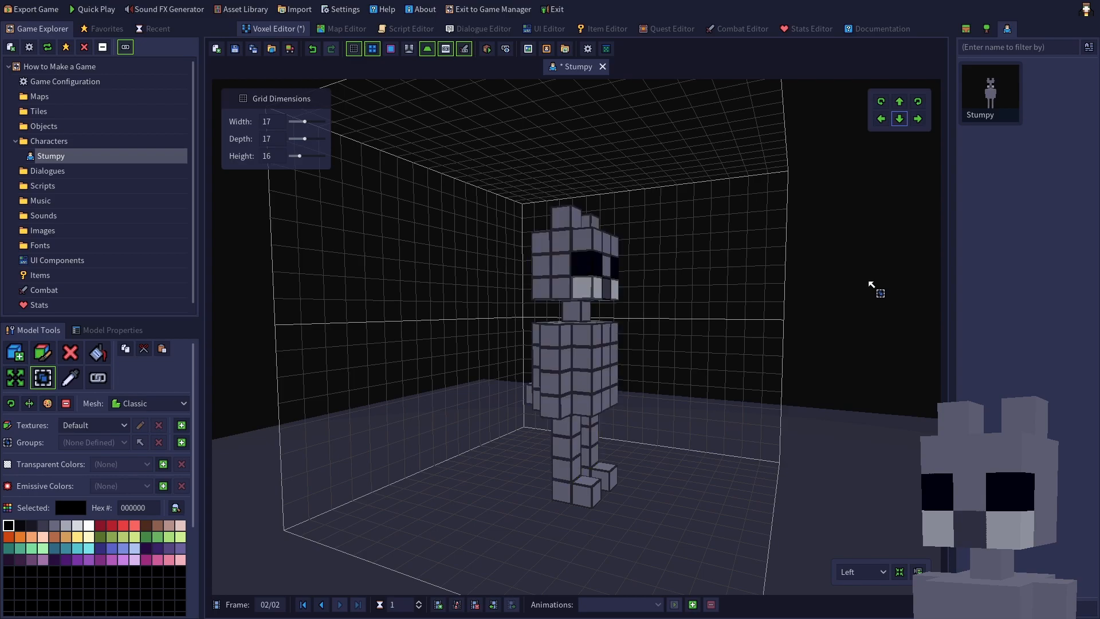
mouse_move(570, 452)
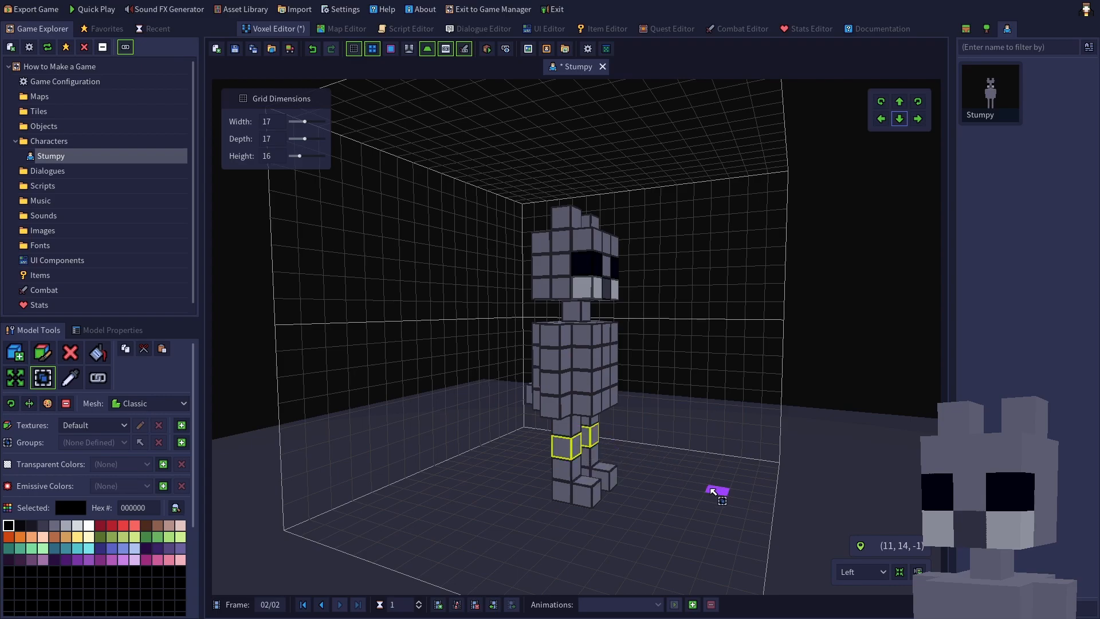
mouse_move(835, 344)
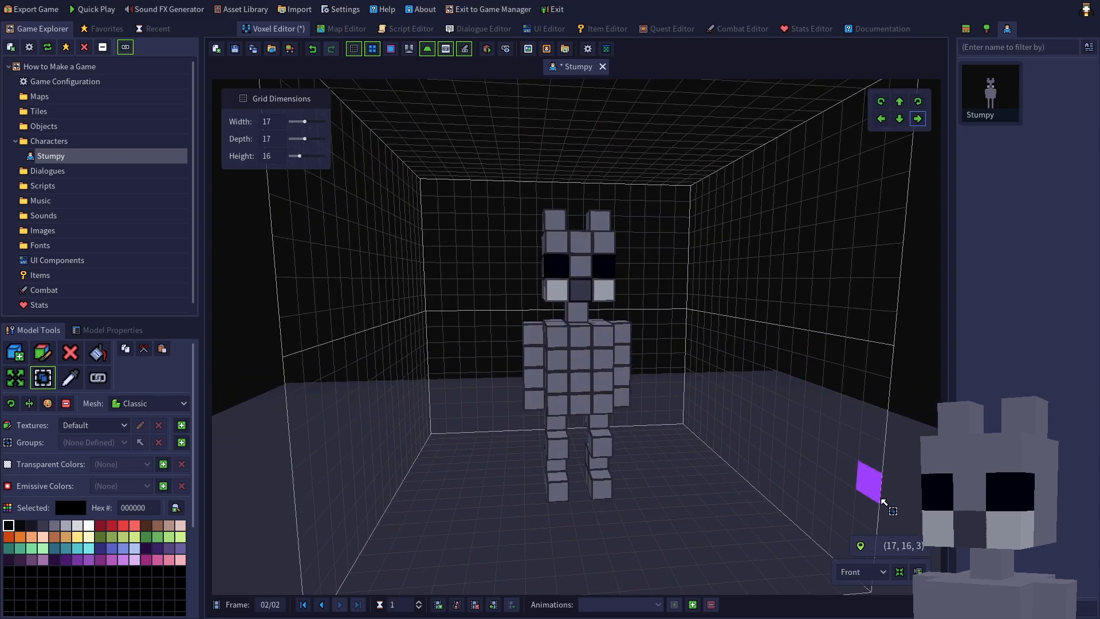
Step: Reset the view to Front so Stumpy faces straight on
click(898, 571)
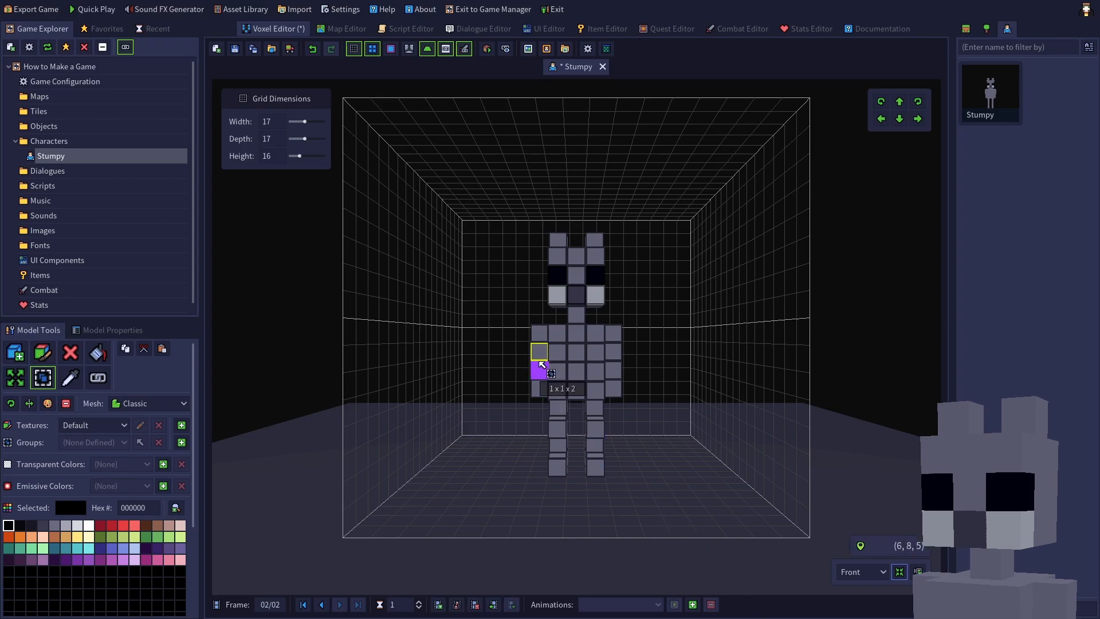
mouse_move(527, 374)
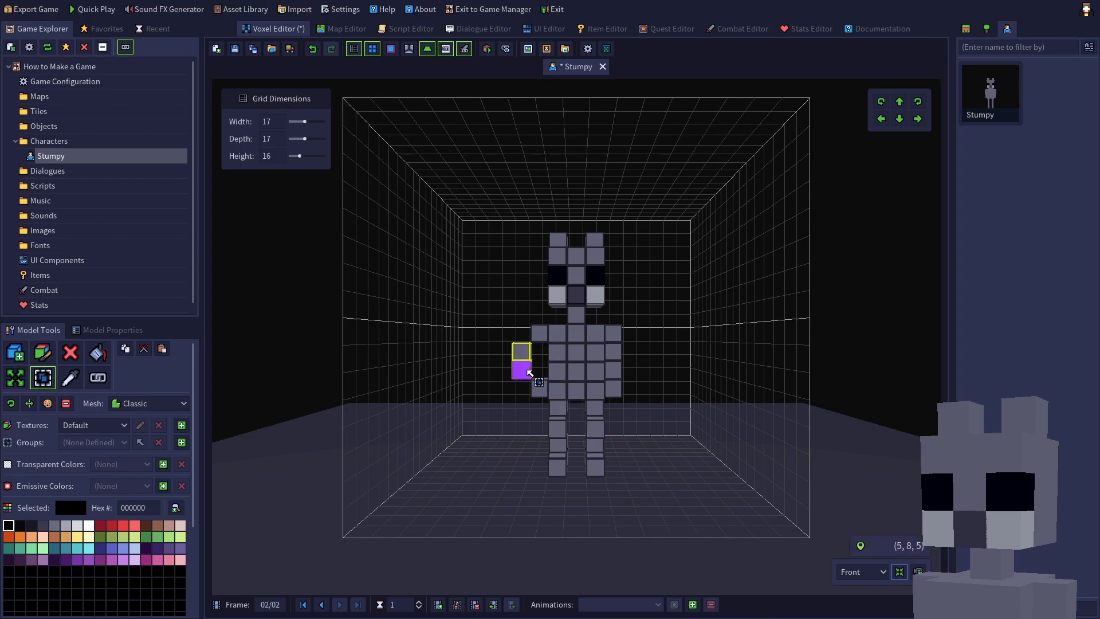
mouse_move(617, 374)
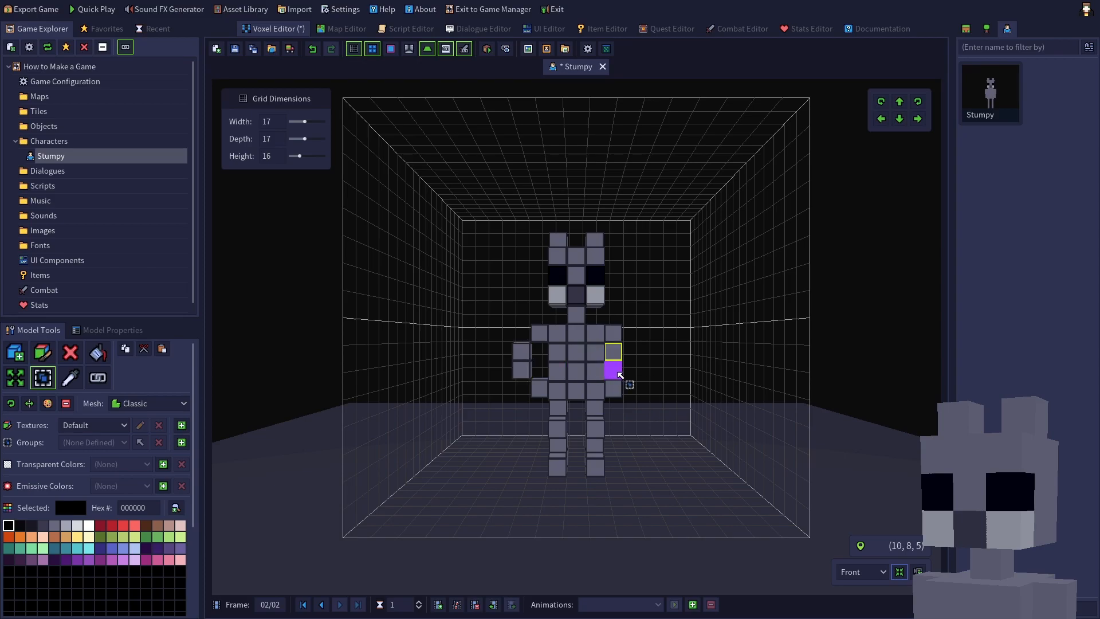
mouse_move(694, 491)
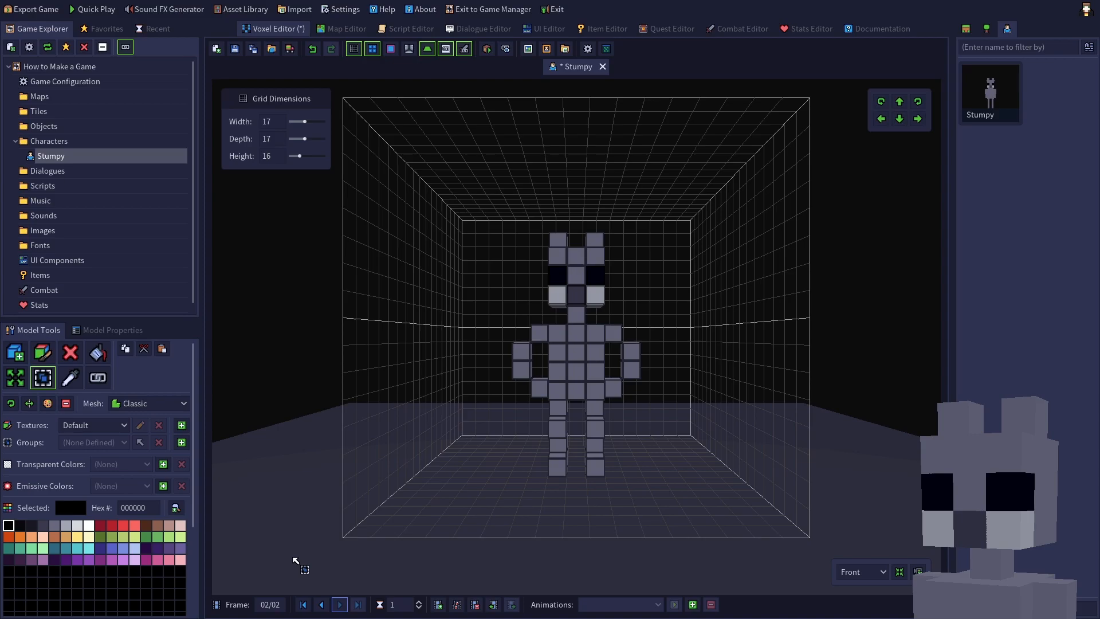
Step: Compare frames 1 and 2, then start a new animation spanning both
click(320, 604)
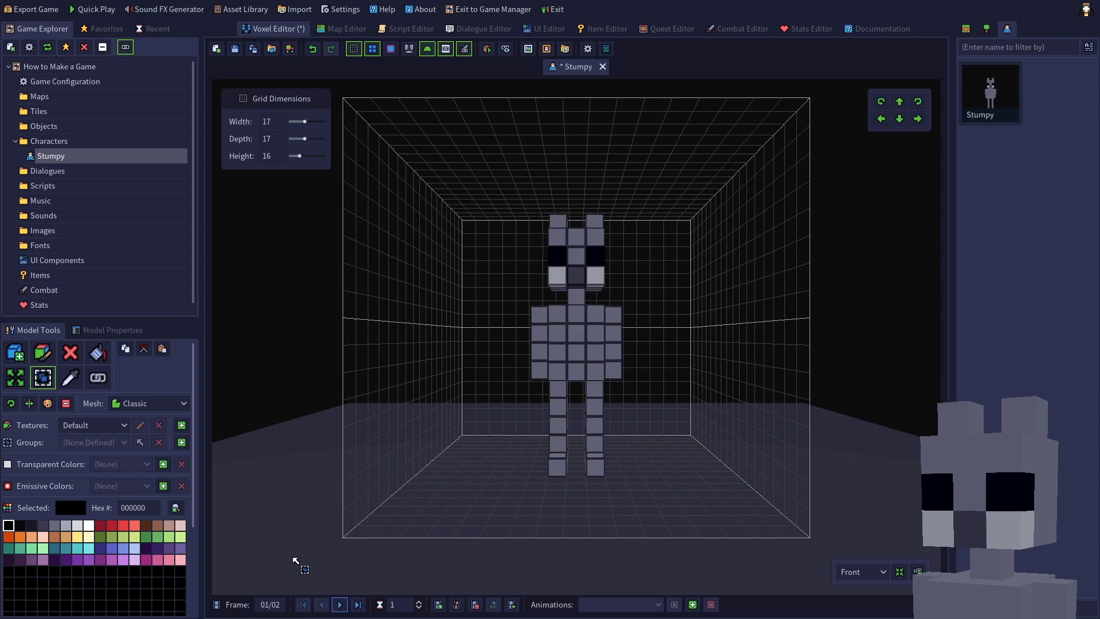
click(340, 604)
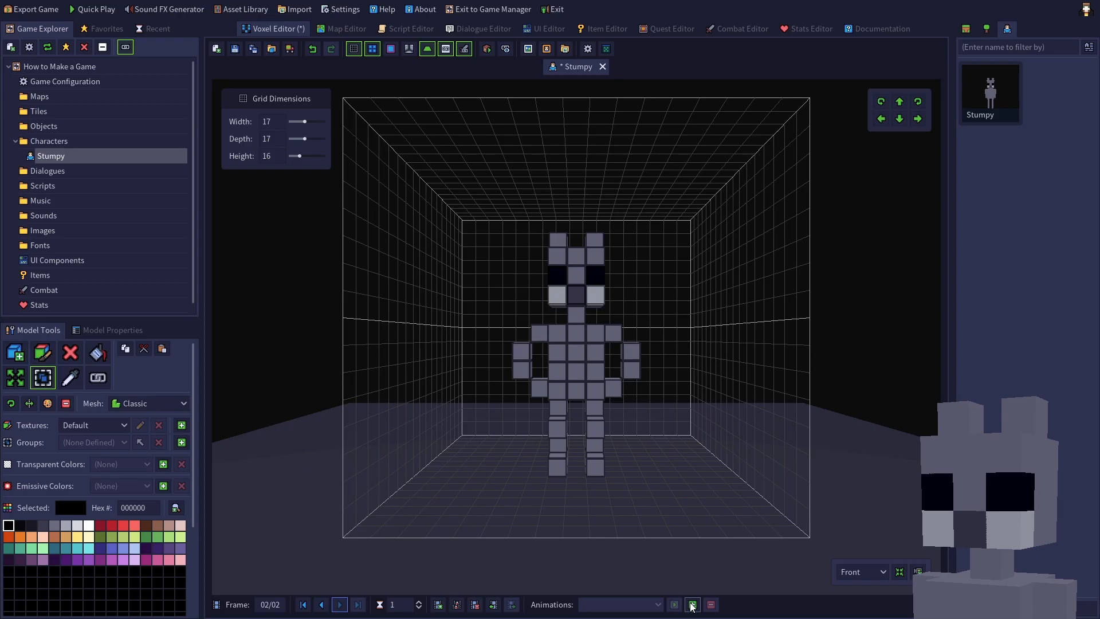
click(691, 605)
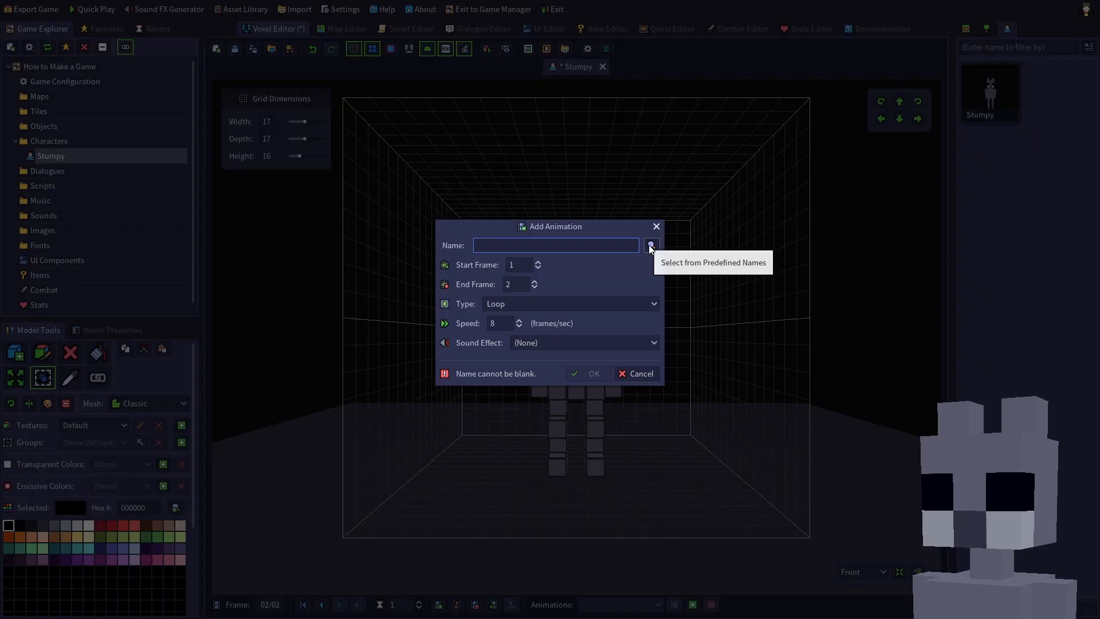
Step: Create a looping 'idle' animation over frames 1–2 at 2 fps
click(649, 244)
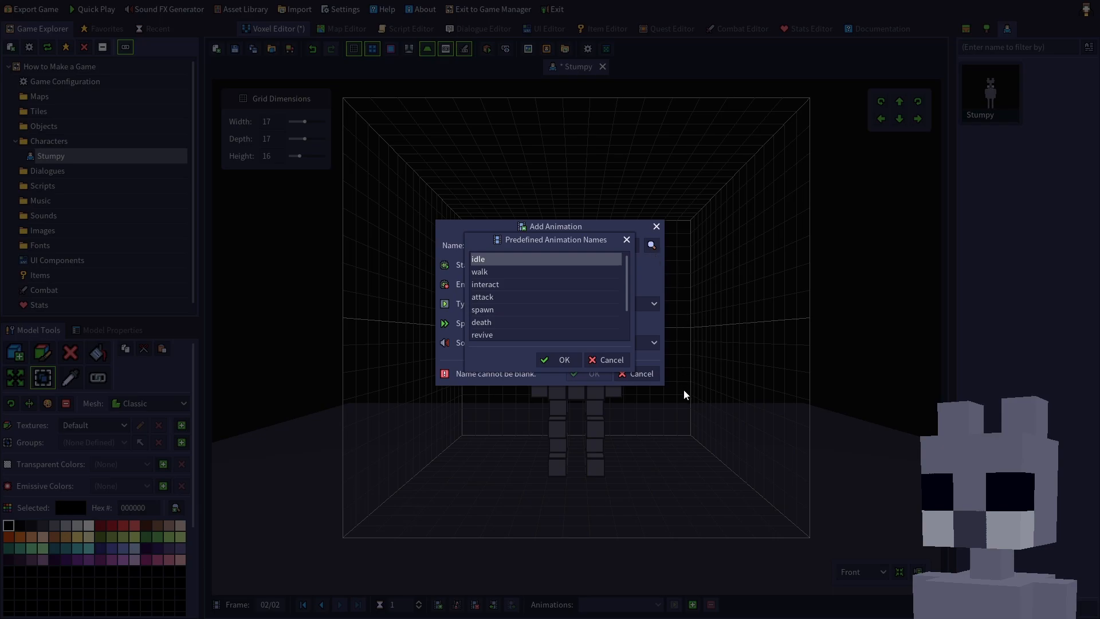
mouse_move(531, 282)
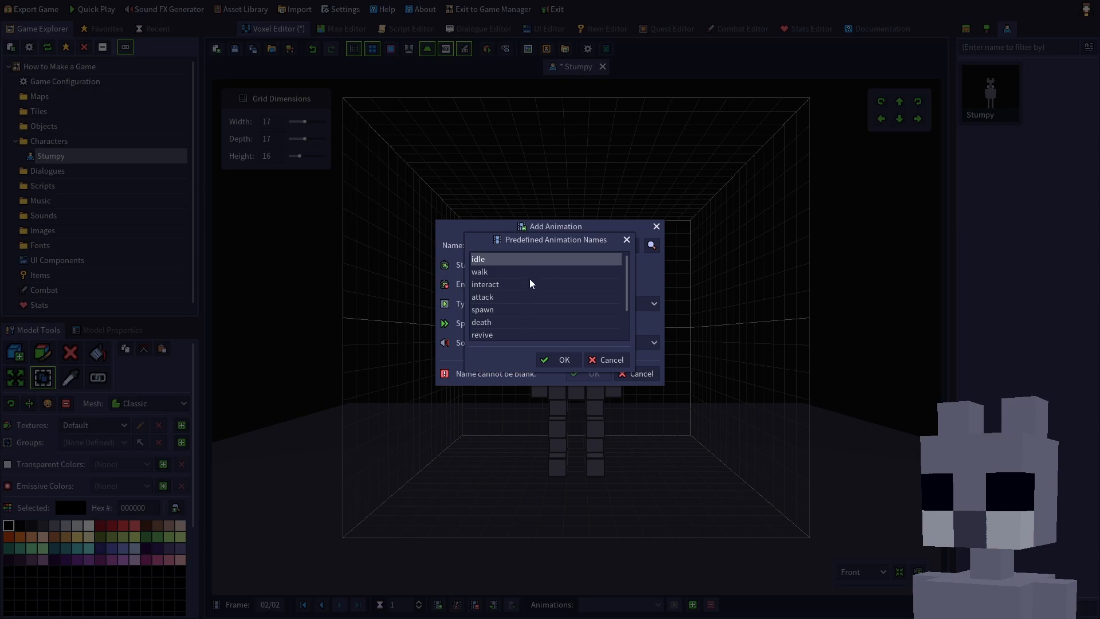
mouse_move(515, 359)
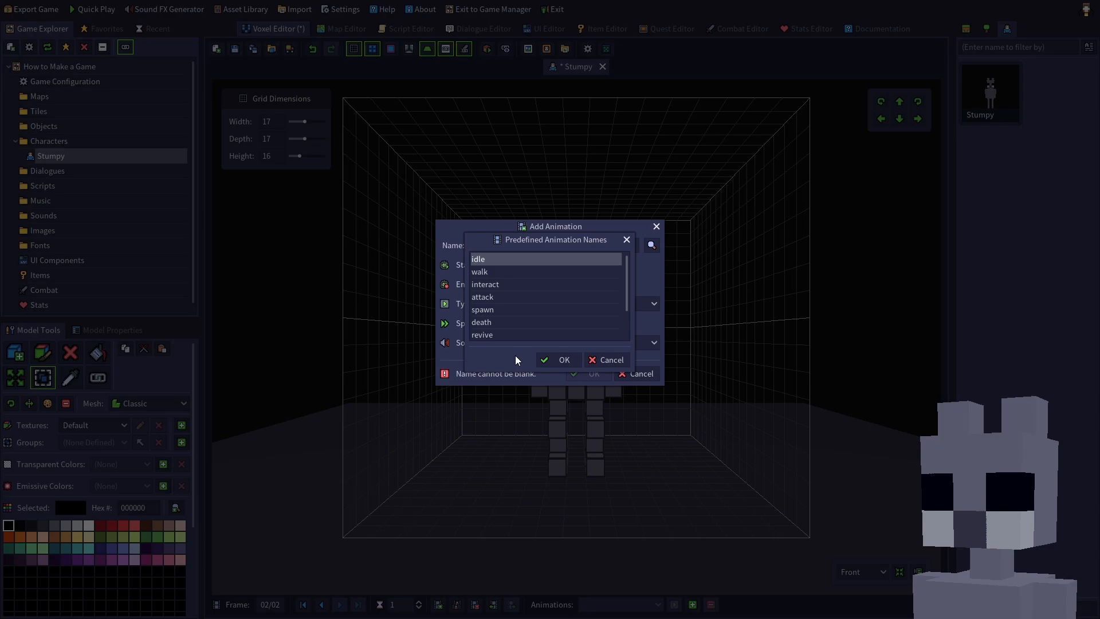
mouse_move(557, 360)
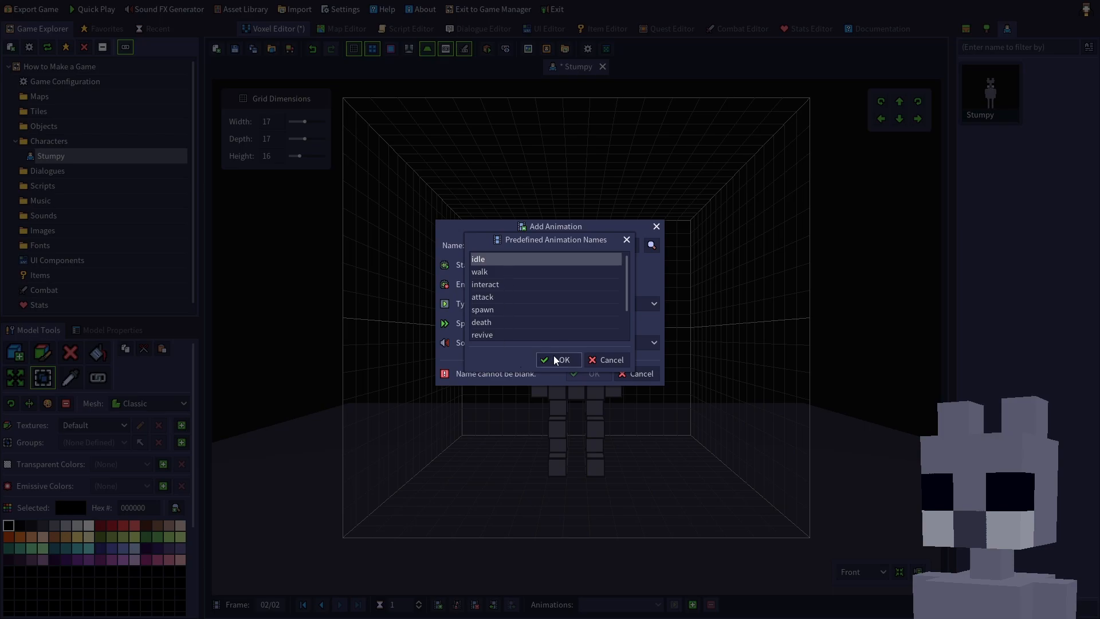
click(479, 259)
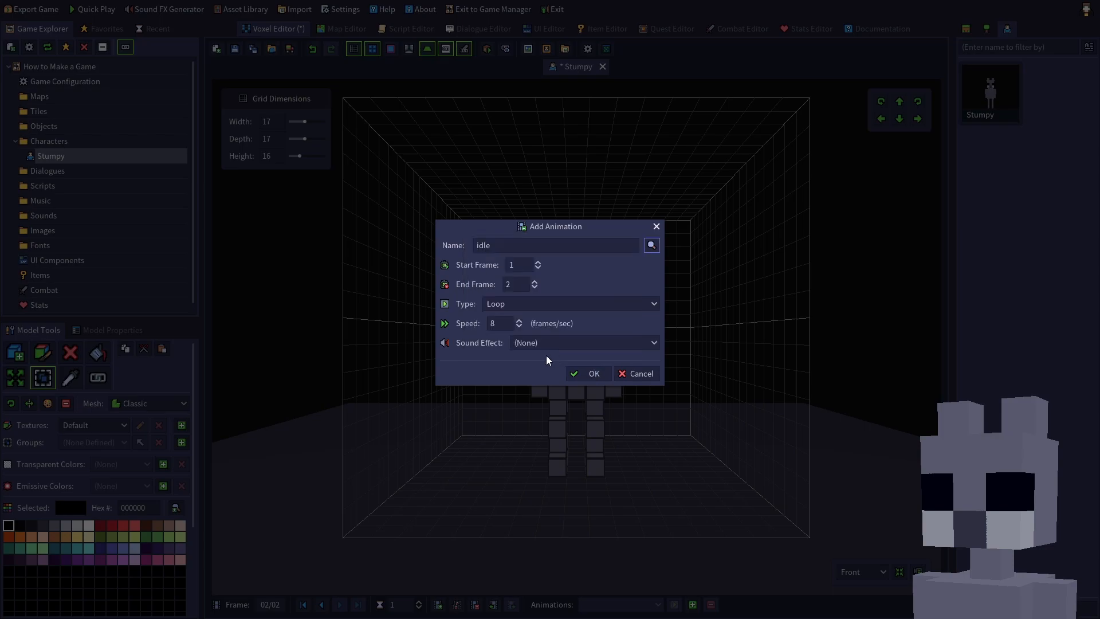
mouse_move(481, 273)
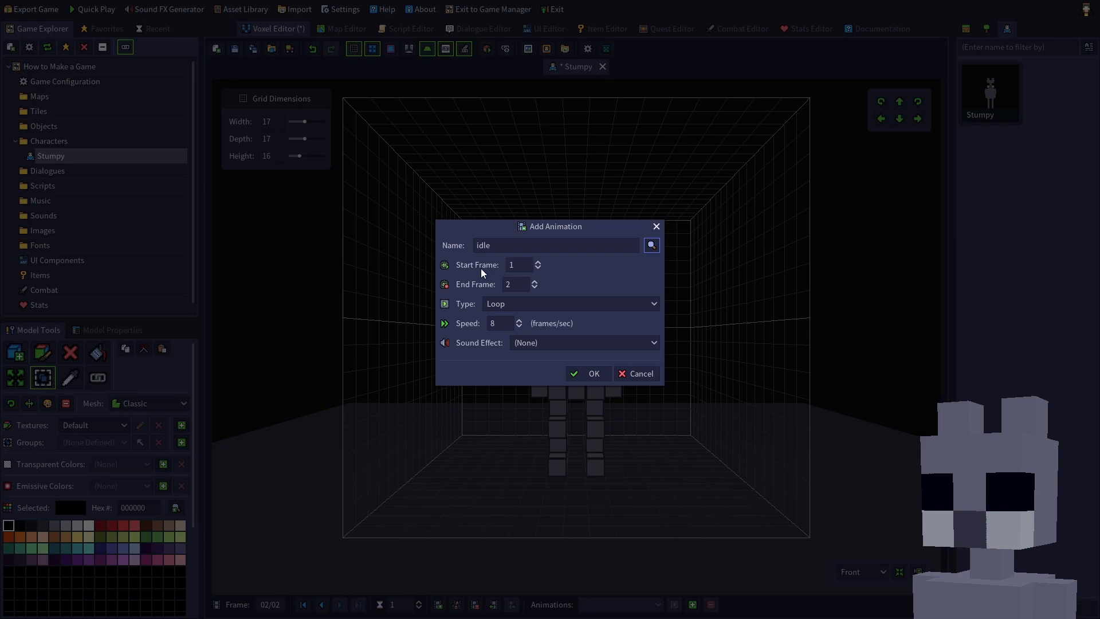
mouse_move(452, 293)
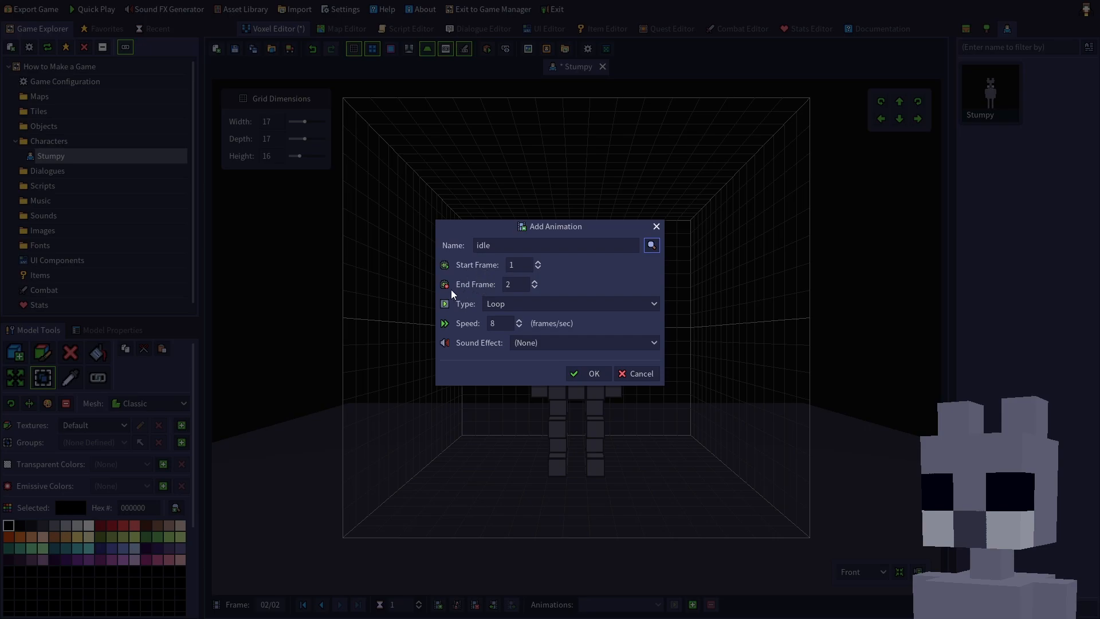
mouse_move(464, 318)
text(2)
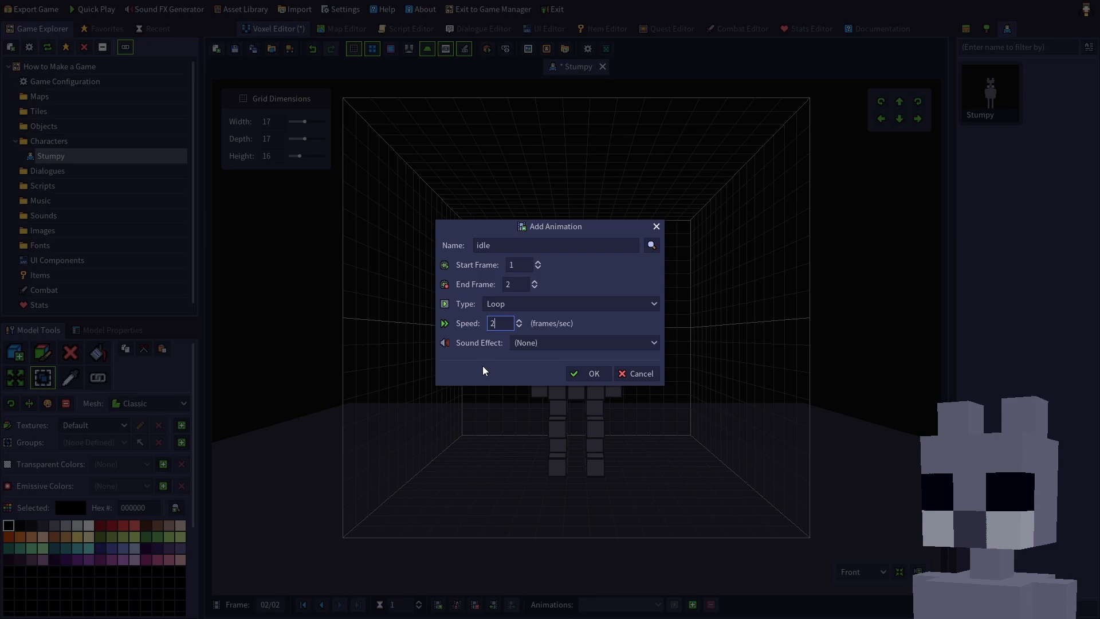
click(587, 373)
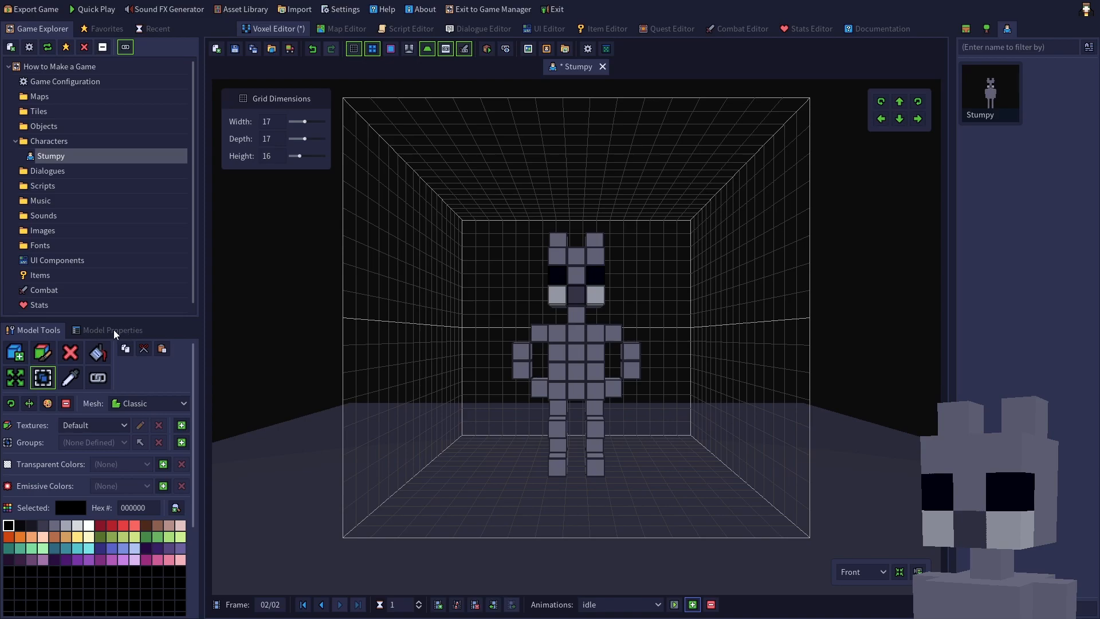
Step: Save Stumpy's model, play the idle animation, and hide the grid
click(107, 330)
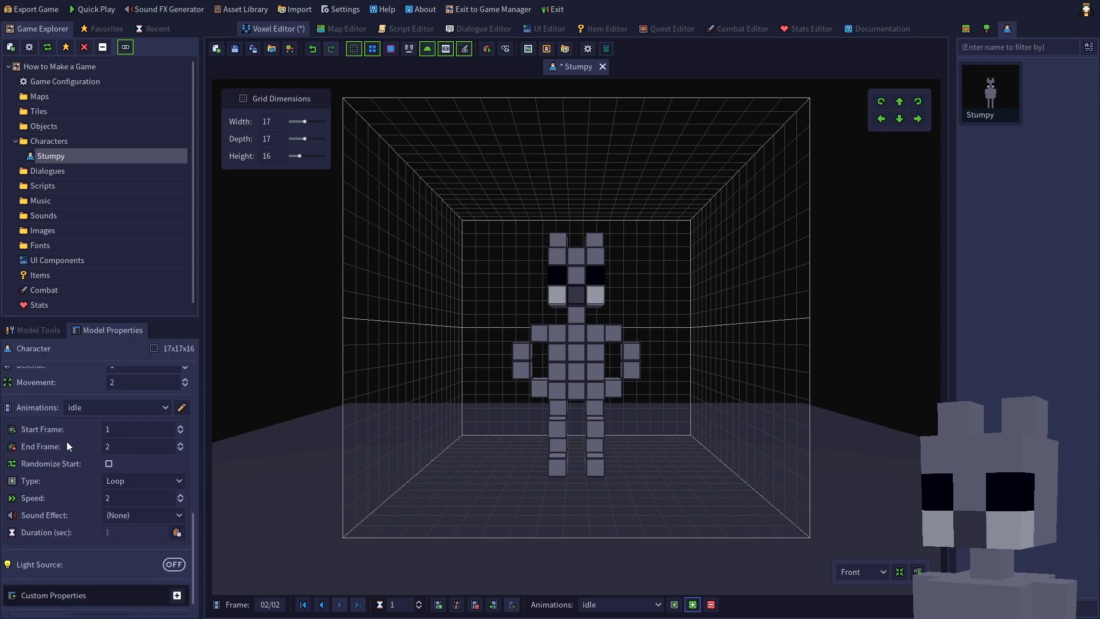
mouse_move(44, 539)
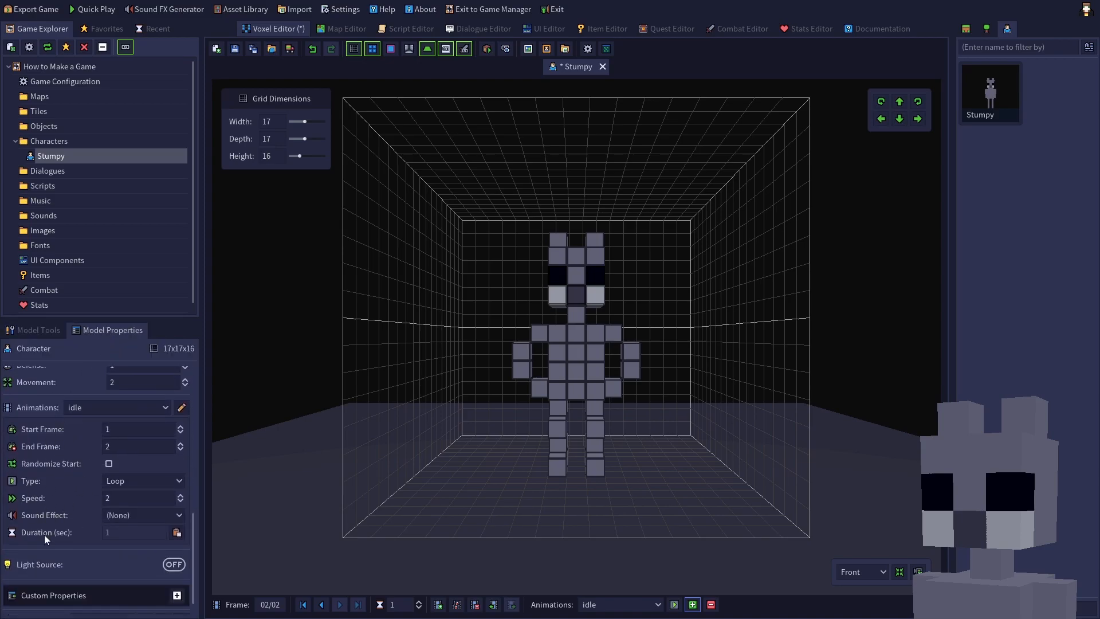
click(235, 48)
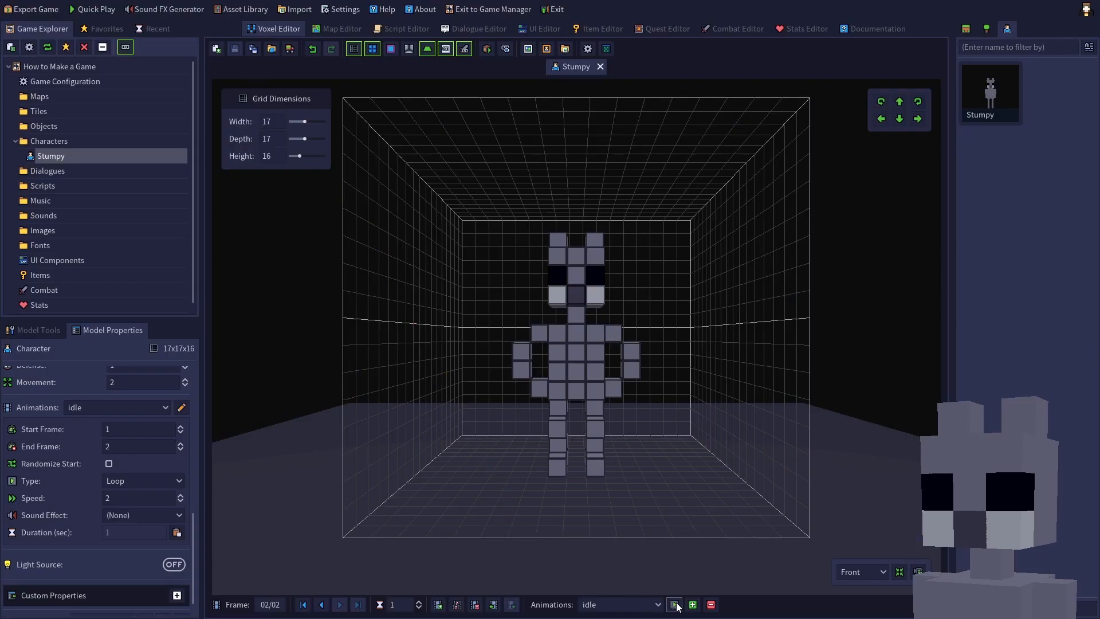
click(672, 603)
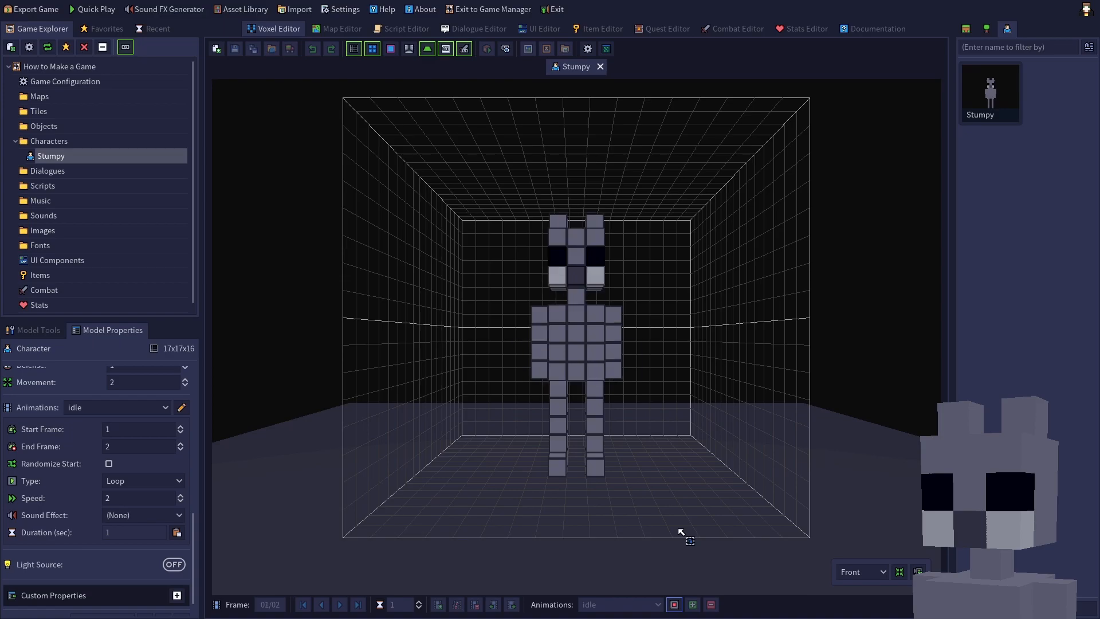
click(353, 48)
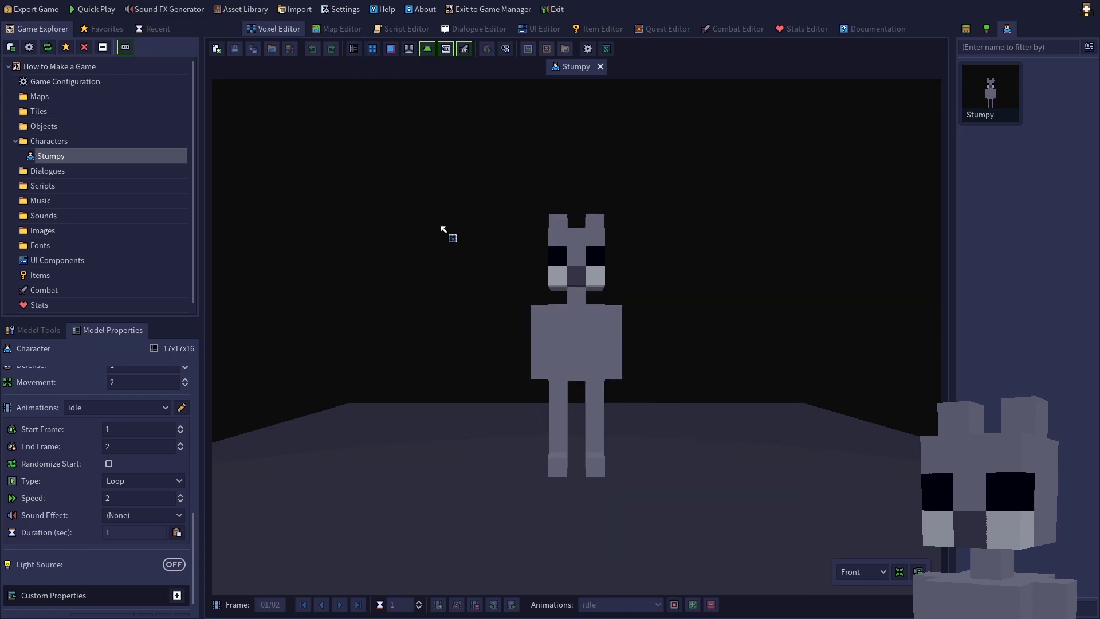